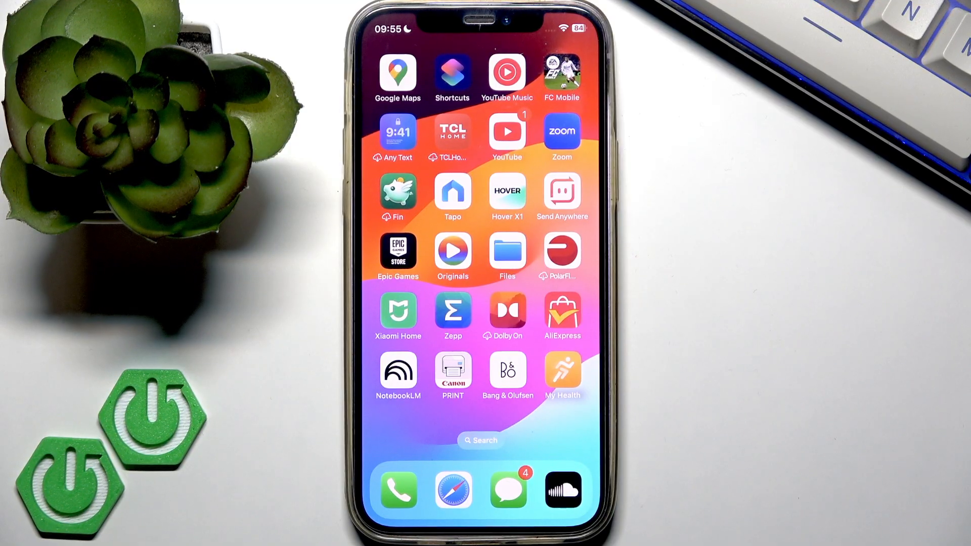
# Step: Launch AliExpress and reach its Email subscriptions page through the account Settings
pyautogui.click(563, 311)
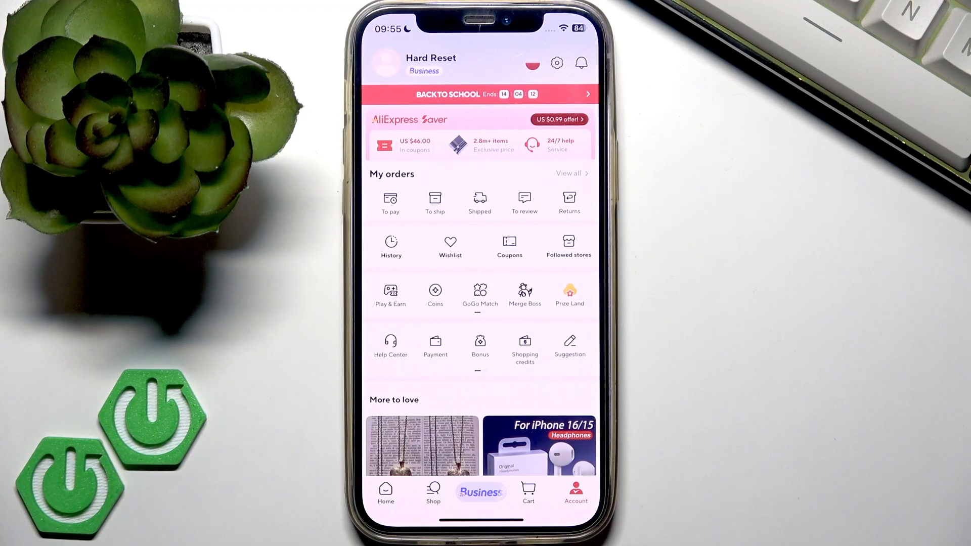
pyautogui.click(557, 63)
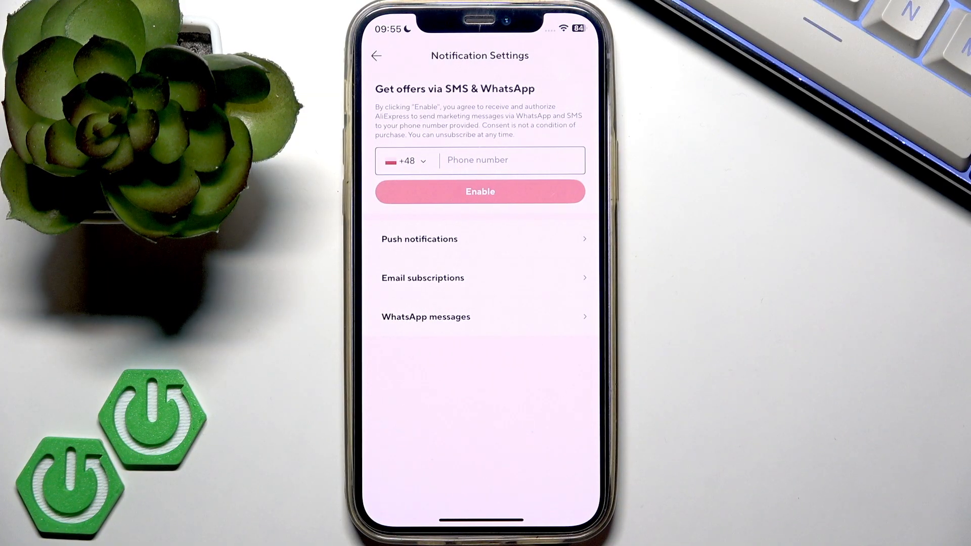
pyautogui.click(423, 277)
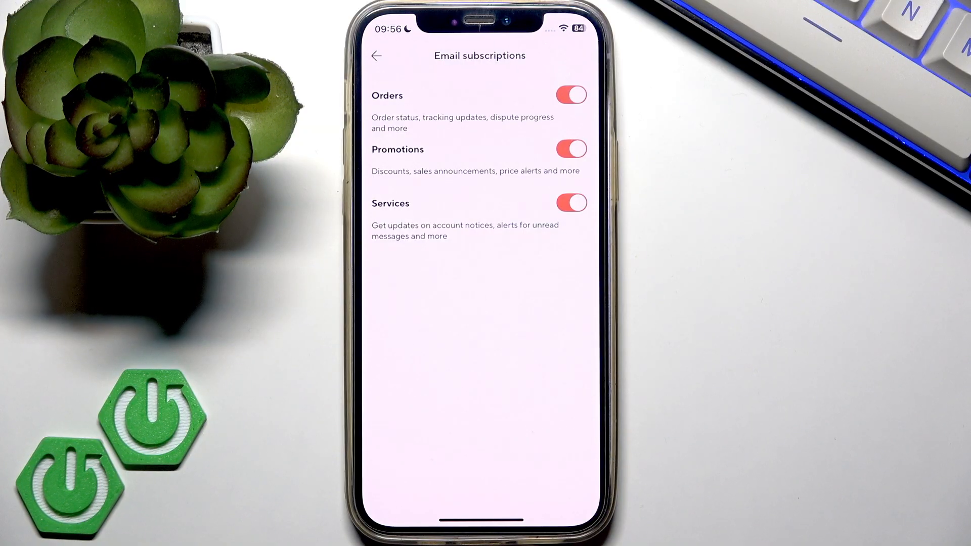
# Step: Switch off the Orders email toggle, raising the Unsubscribe confirmation dialog
pyautogui.click(571, 95)
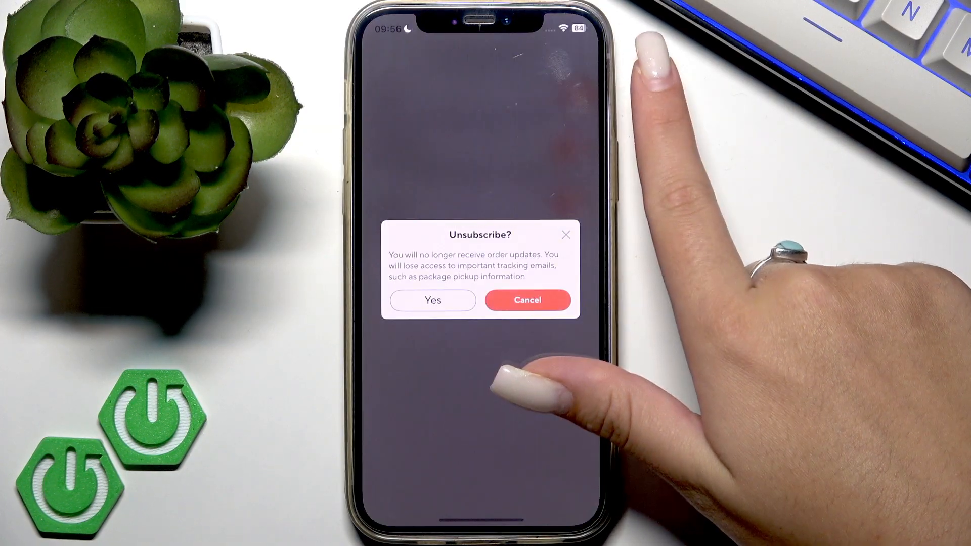